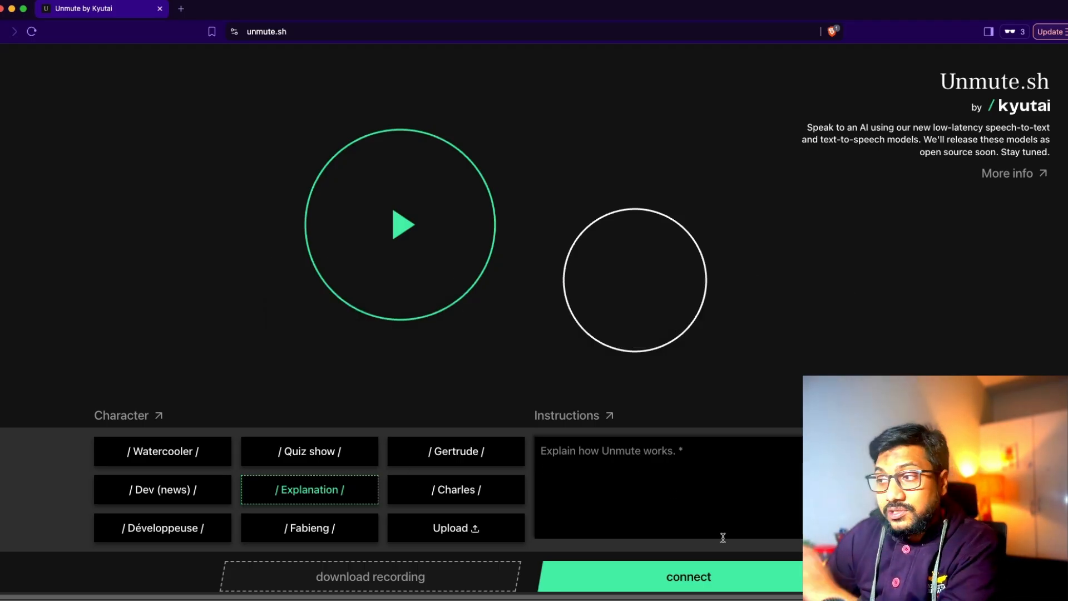
- Hold a spoken chat with the Explanation character, then disconnect to end it
click(688, 592)
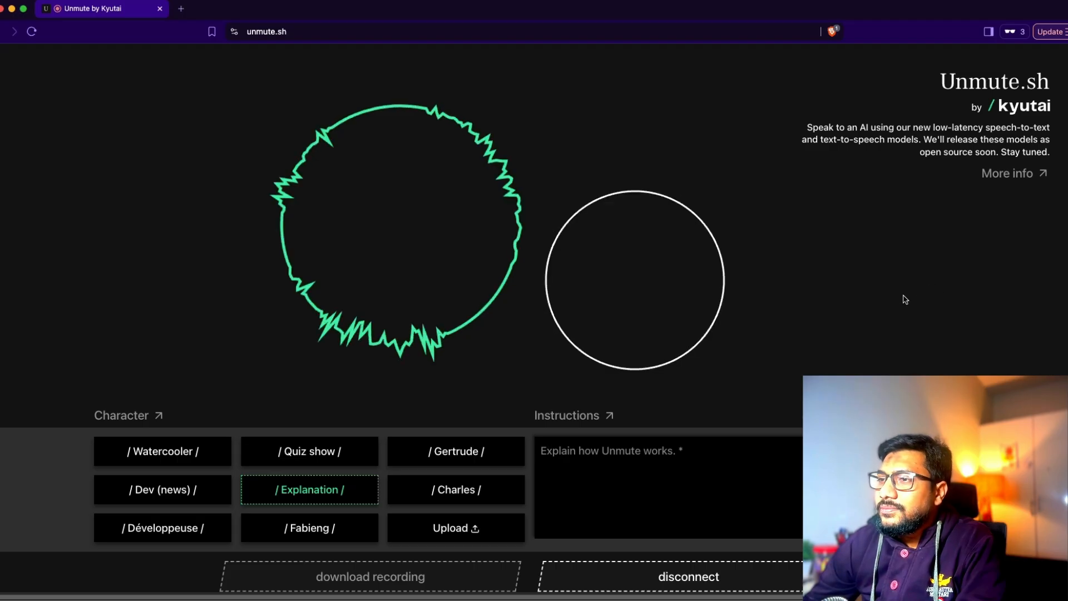
click(688, 592)
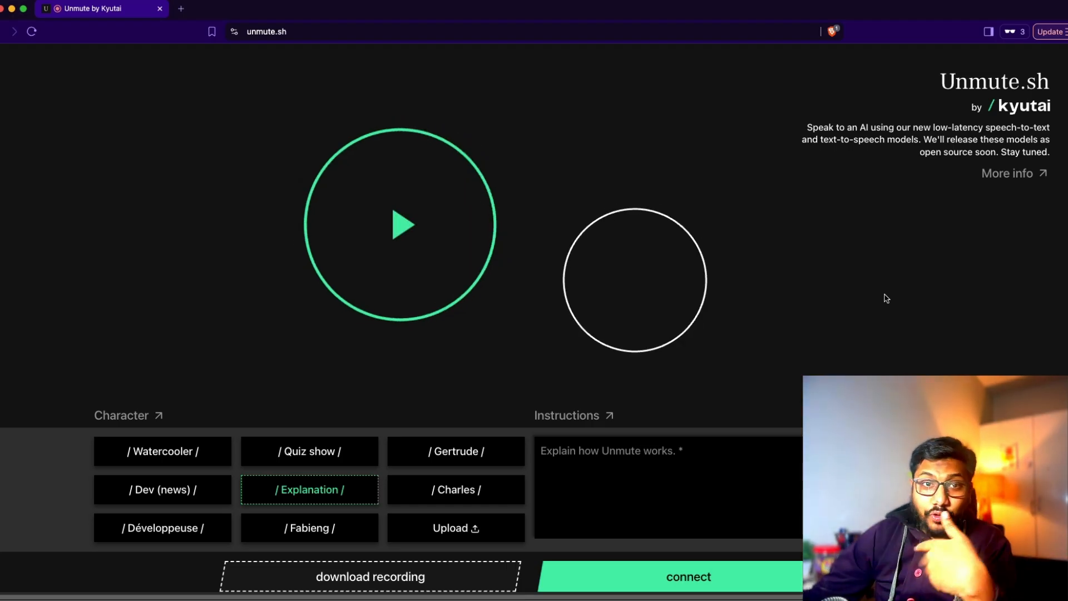
- Choose the Dev (news) character and bring up the custom voice sample upload dialog
click(162, 490)
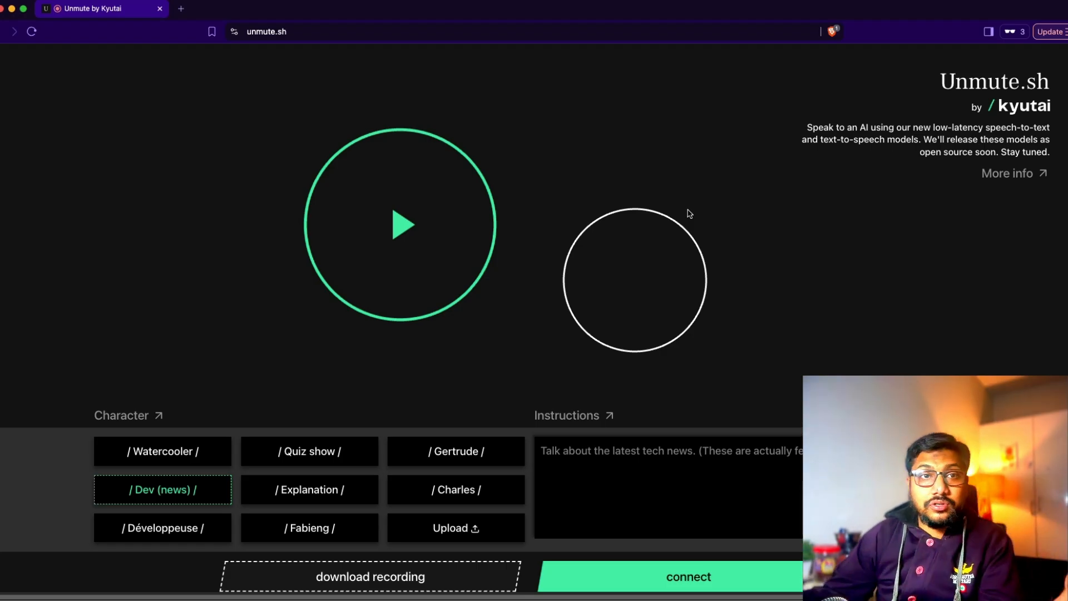
click(456, 528)
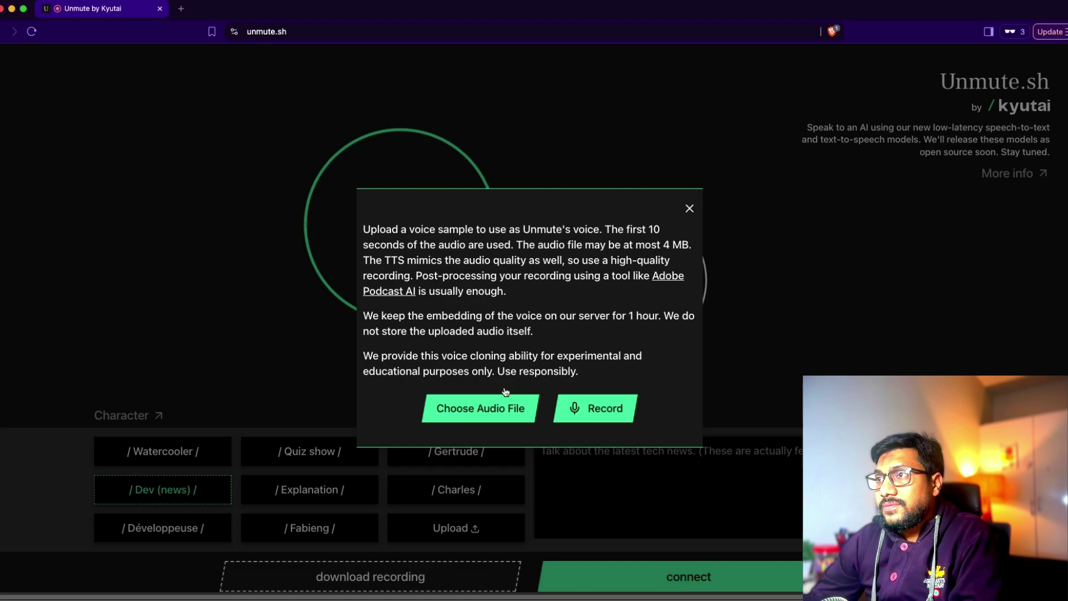
- Choose new.MP3 from the file picker as the custom voice sample and upload it
click(479, 407)
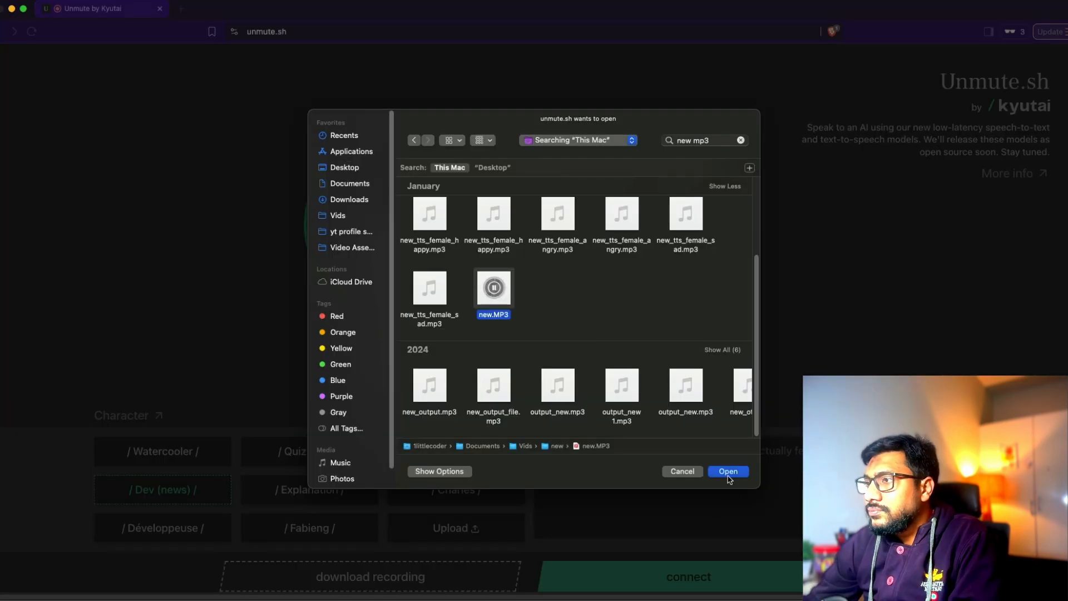
click(727, 472)
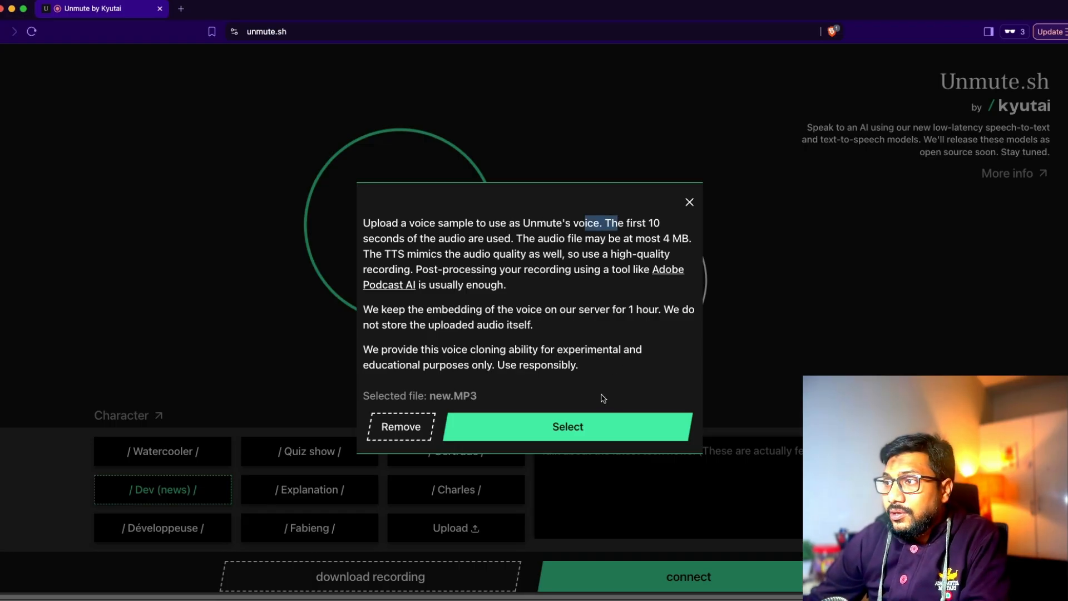
click(568, 427)
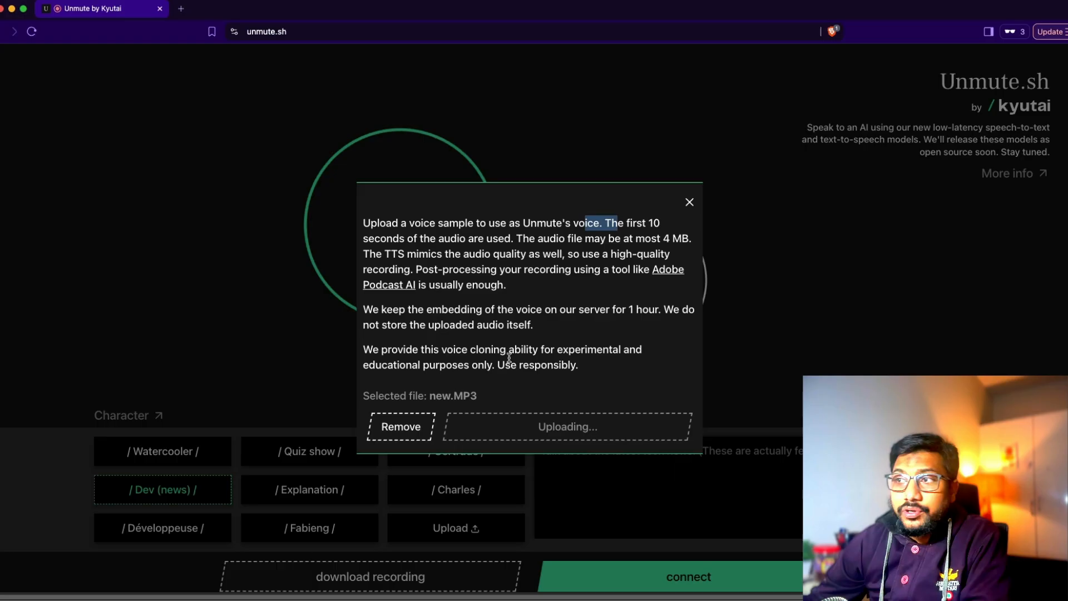
- Make the uploaded voice sample the active character and connect a live voice session with it
click(690, 201)
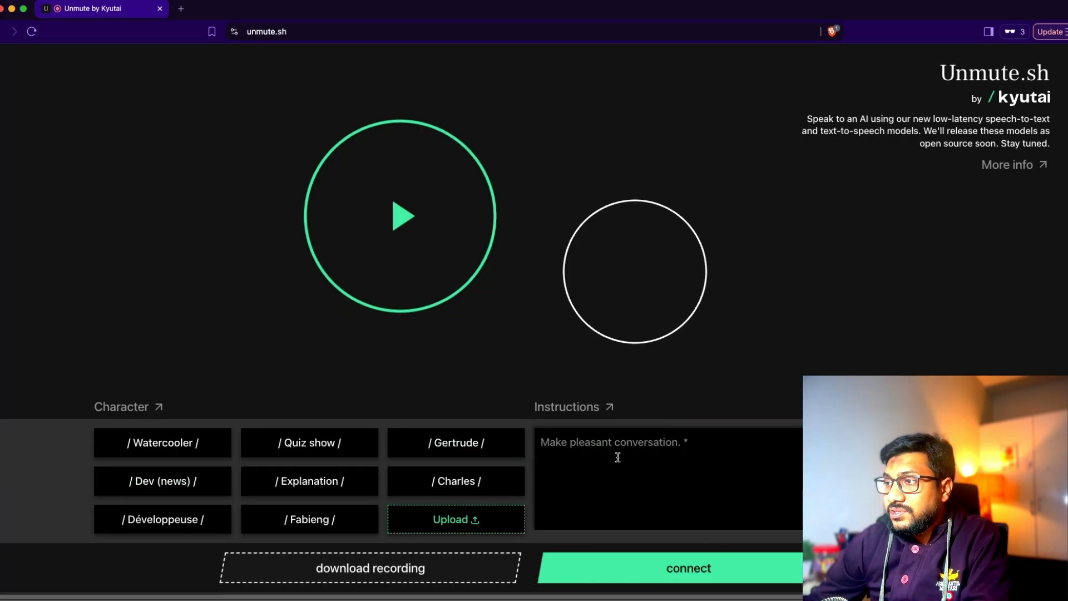
click(688, 568)
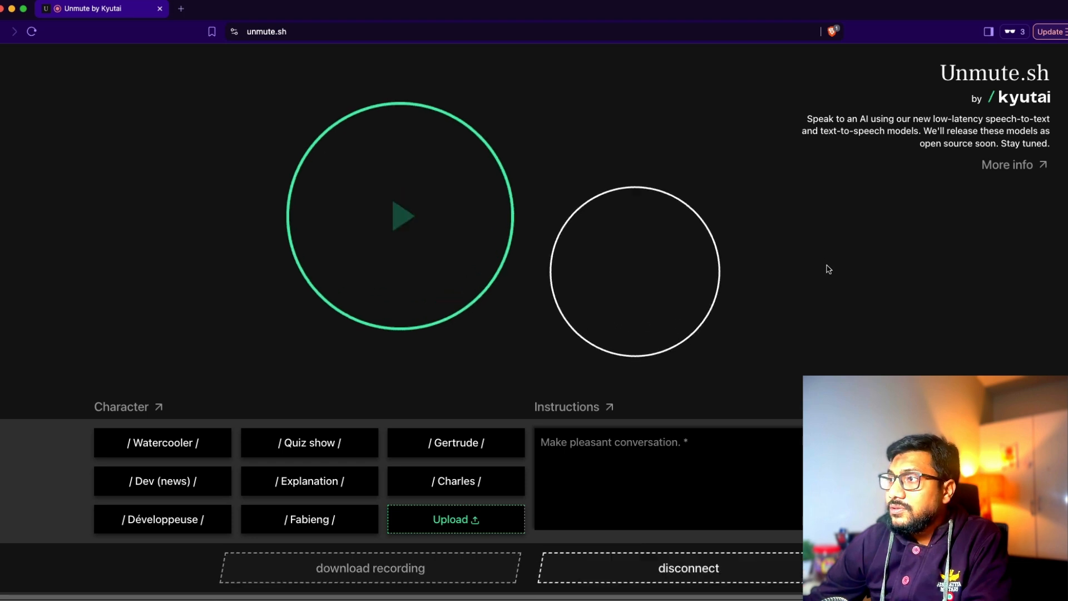